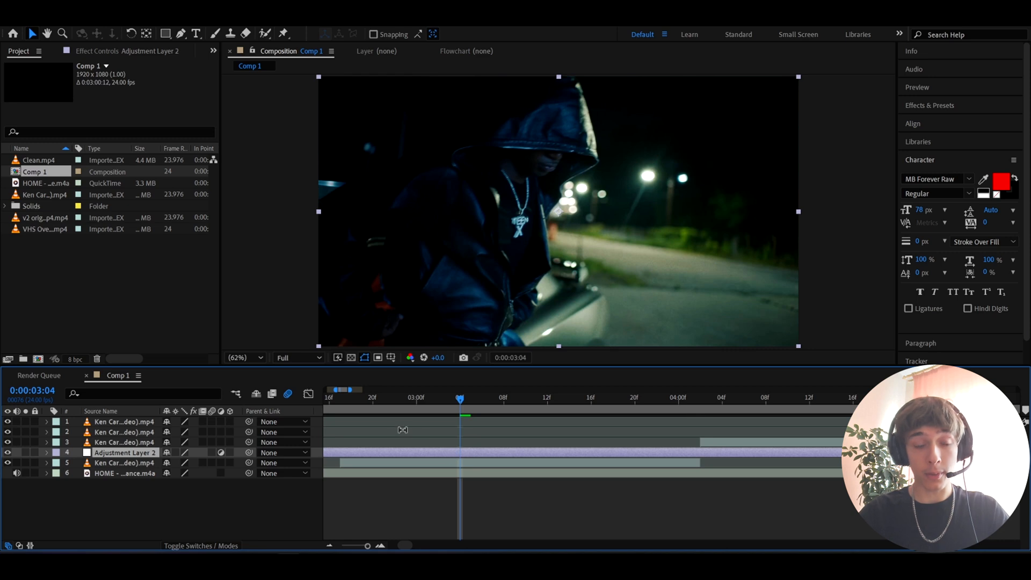
mouse_move(414, 437)
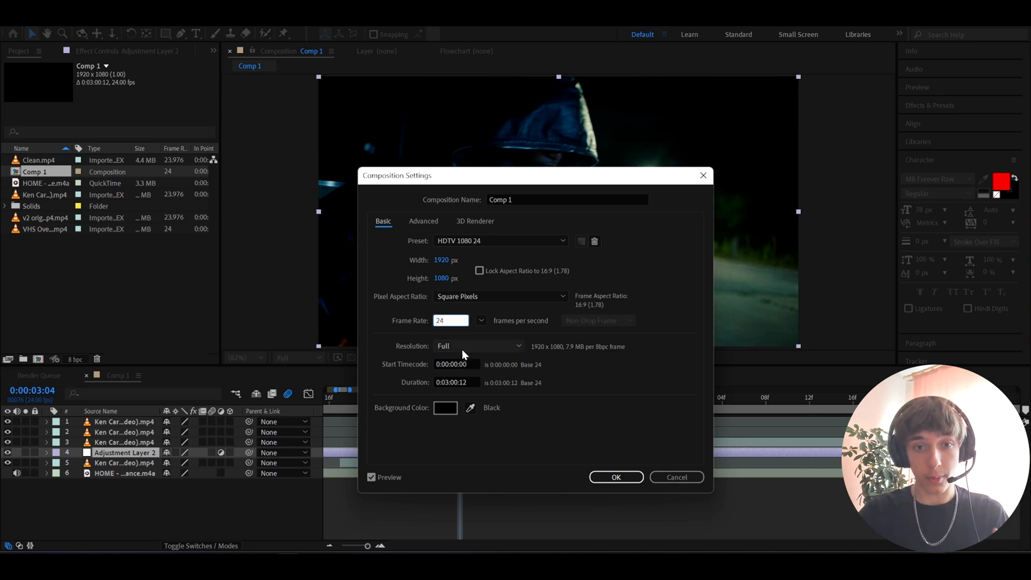
- Confirm the 24 fps comp settings and trim Adjustment Layer 2 to eight frames
left_click(615, 477)
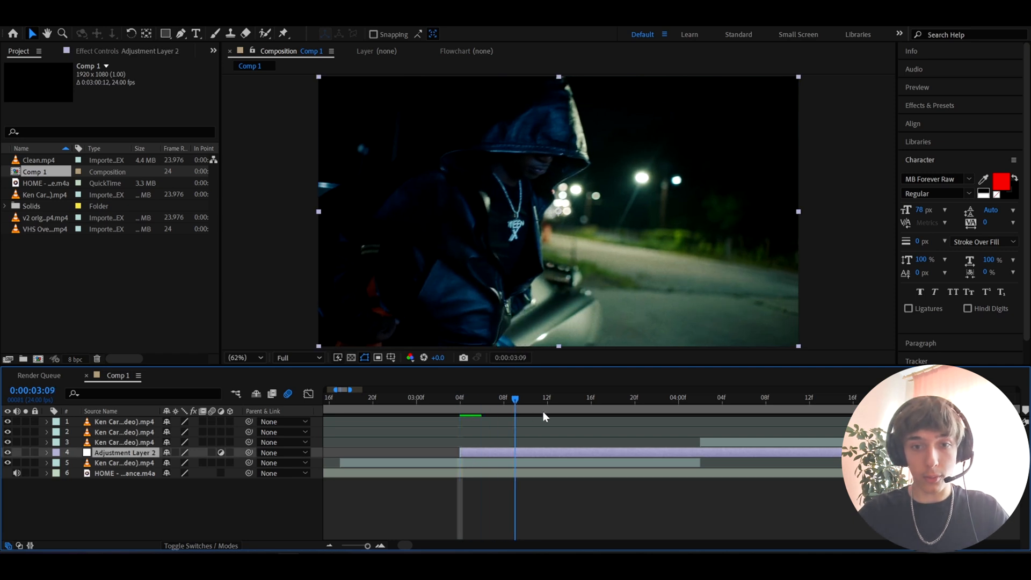
left_click(591, 397)
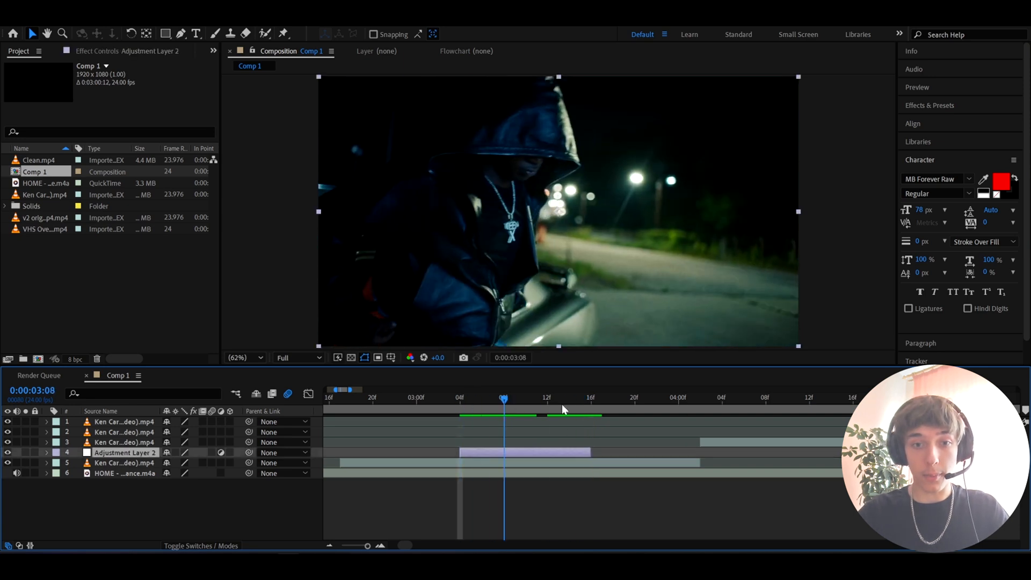
- Search for and apply Unsharp Mask and Warp to Adjustment Layer 2
left_click(930, 105)
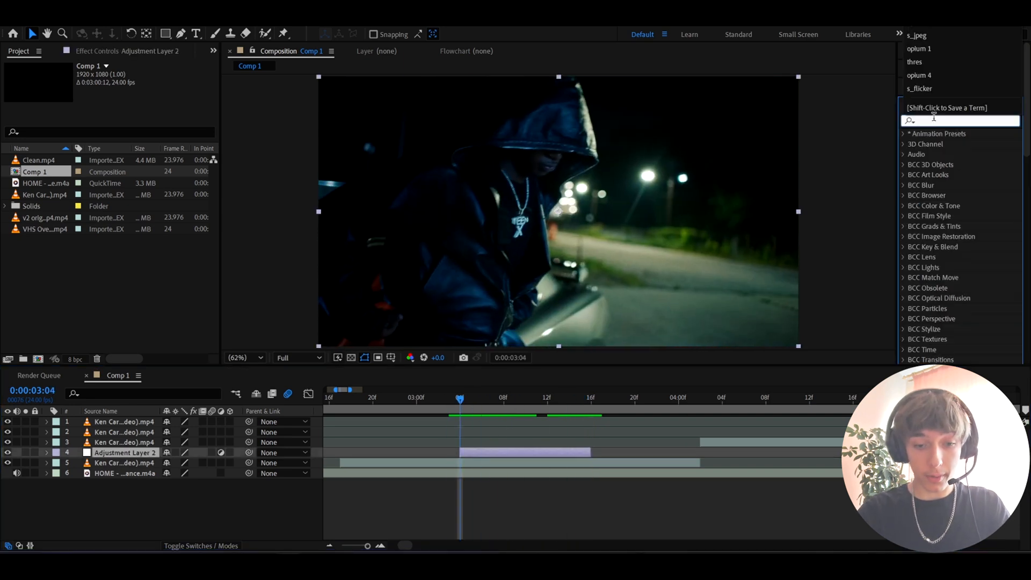
type("unsharp mask")
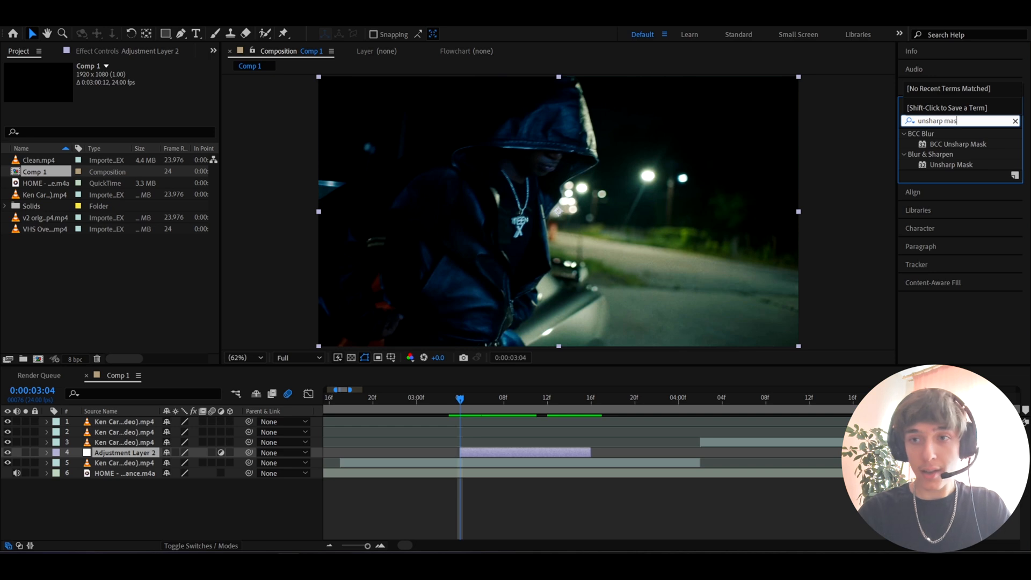
double_click(951, 164)
type("exposure")
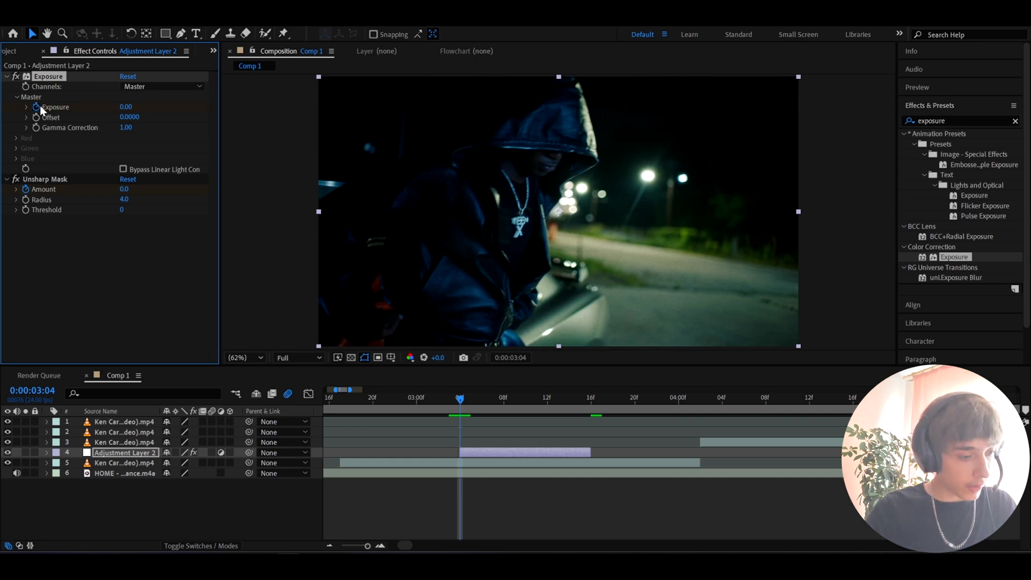
type("warp")
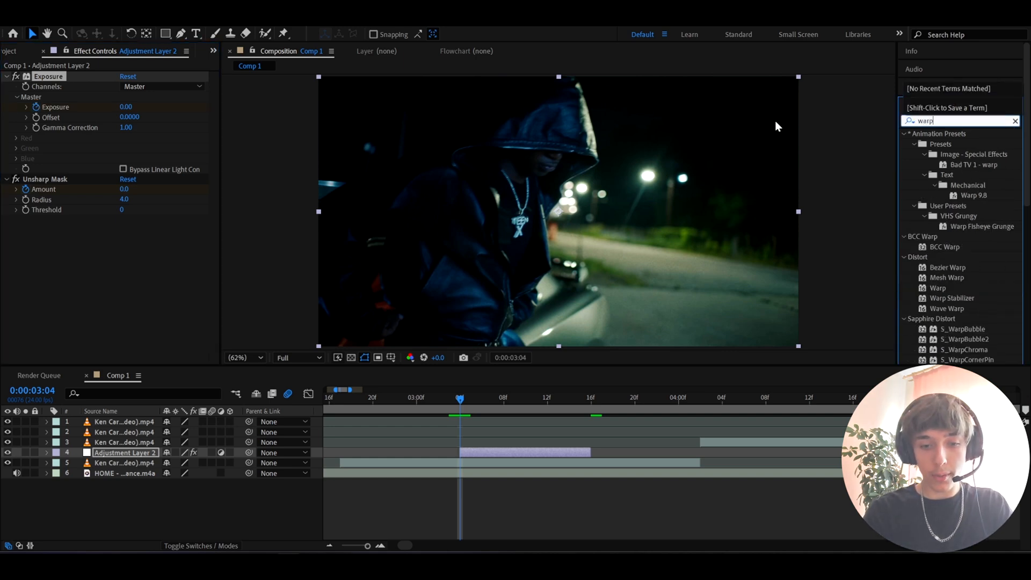
double_click(938, 288)
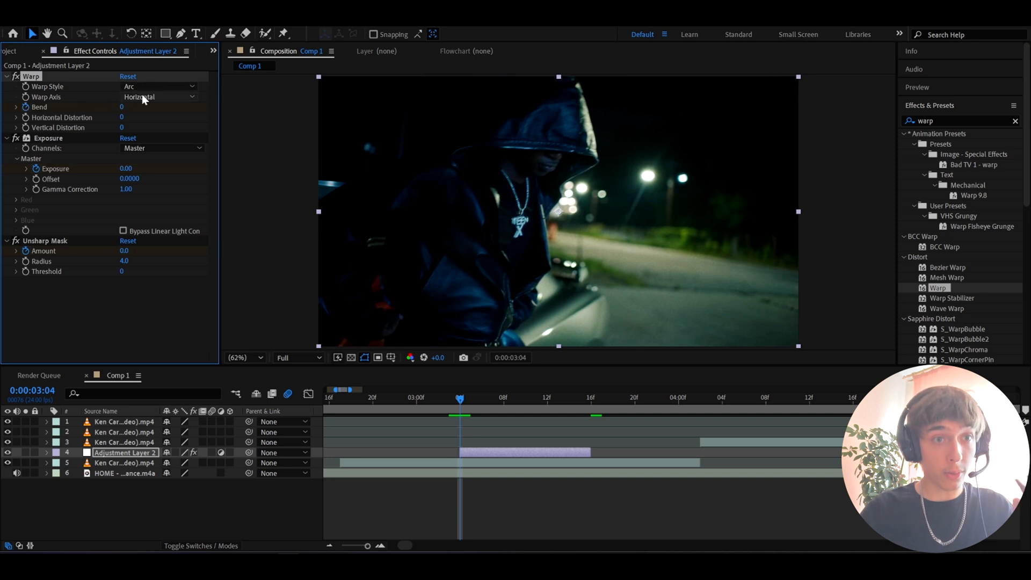
- Set the Warp style to FishEye and edit the CC Vignette Amount value
left_click(158, 86)
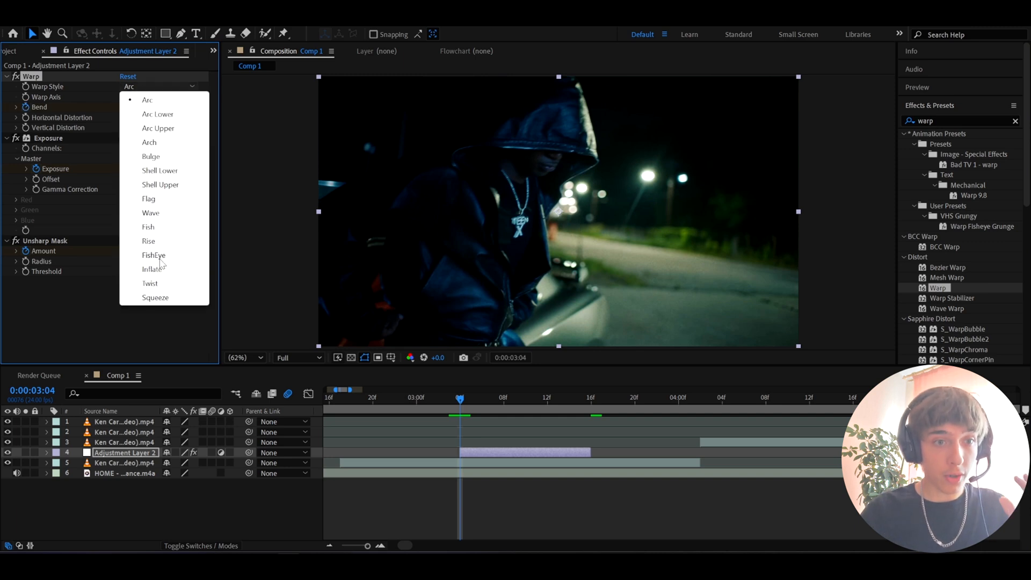
left_click(153, 255)
type("cc vigne")
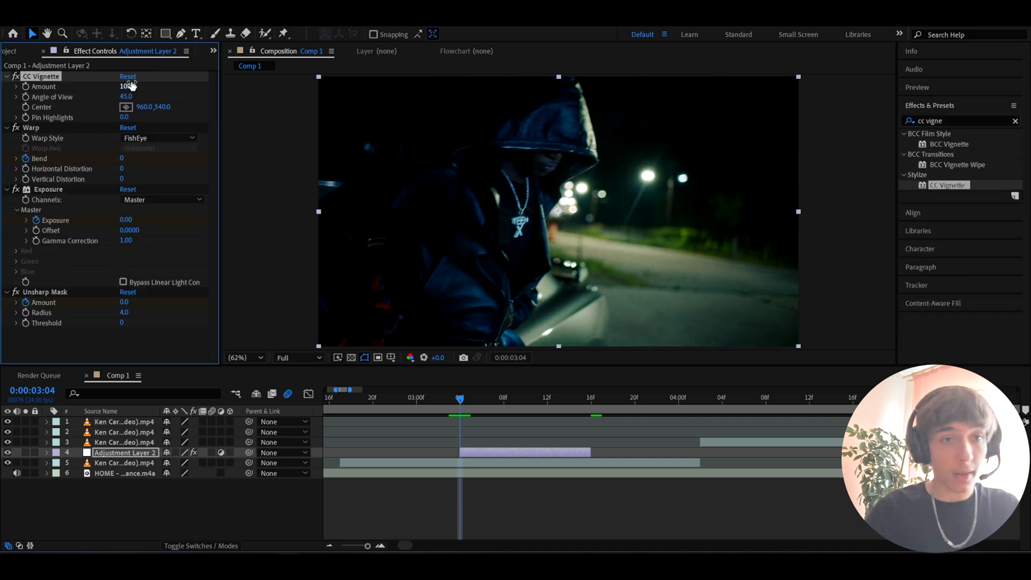
double_click(123, 86)
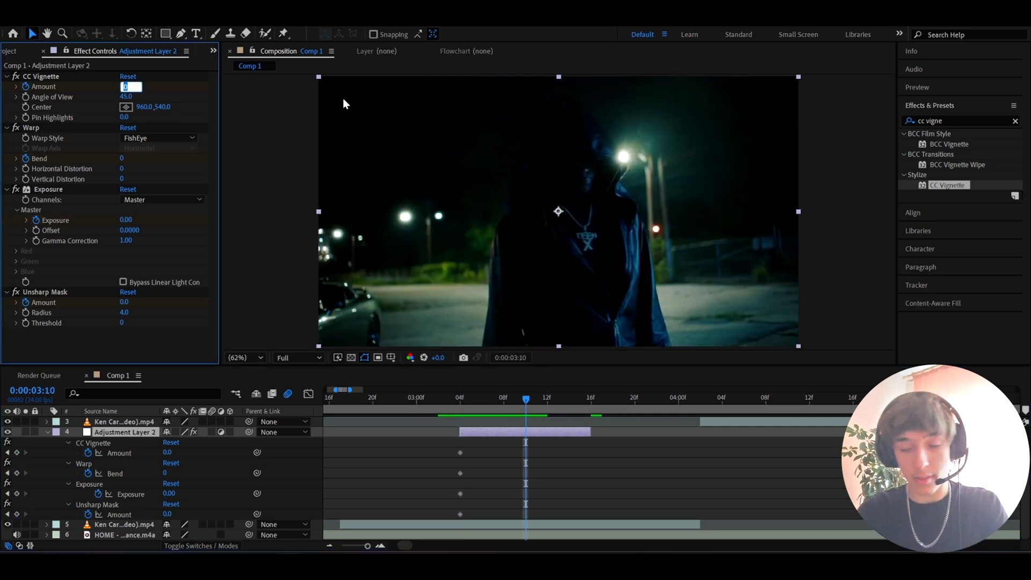
- Key peak values mid-layer (Vignette Amount 188, Exposure 0.96), then move to the layer's last frame
type("188.")
left_click(124, 158)
type("-10")
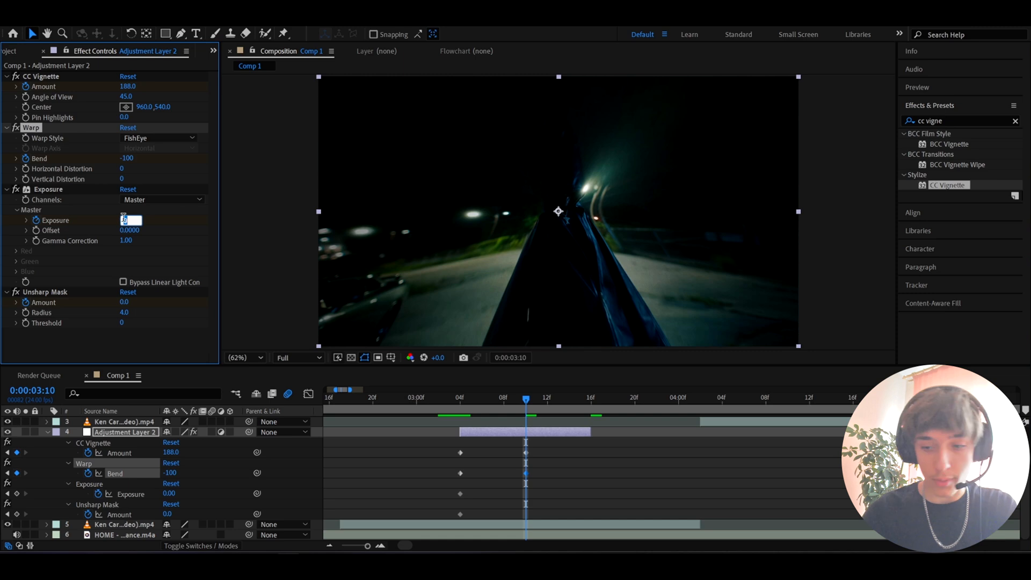
type("0.96")
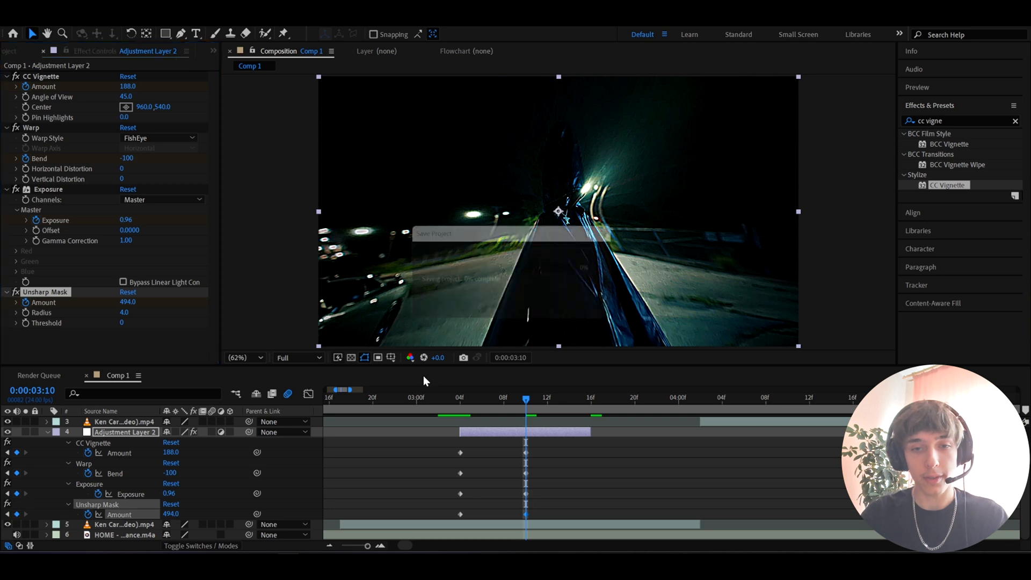
left_click(591, 398)
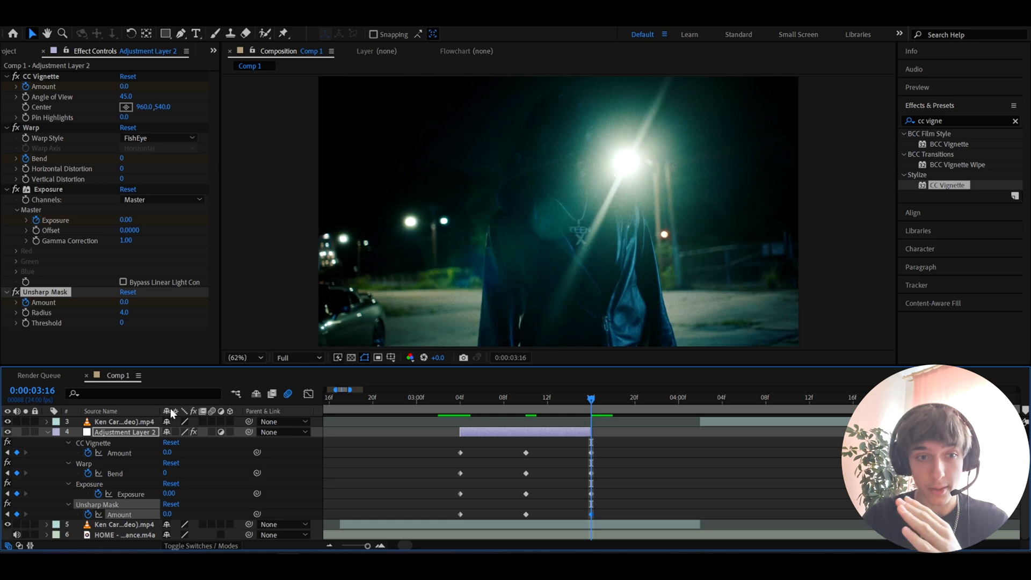
mouse_move(196, 439)
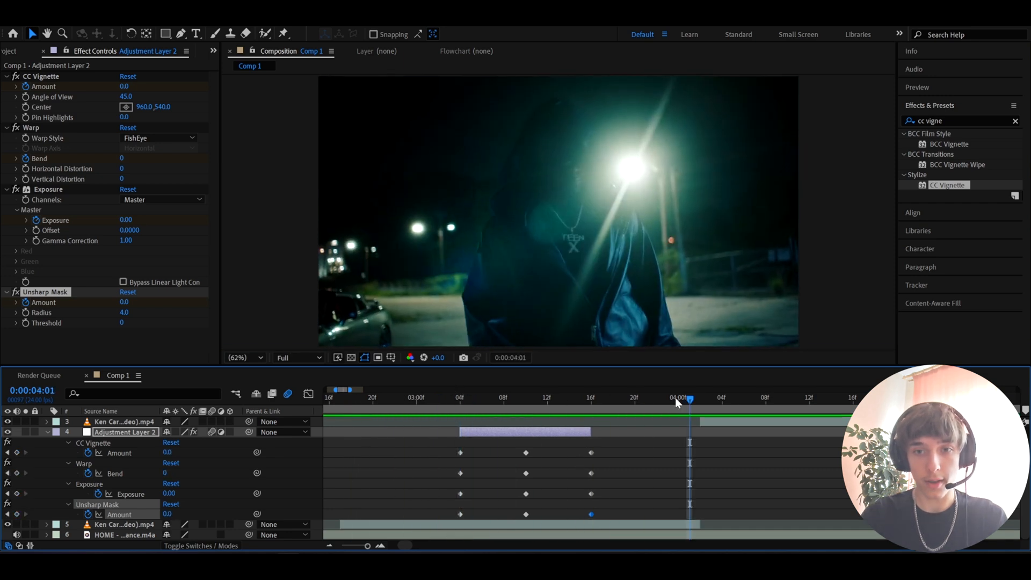
- Ease the CC Vignette Amount and Warp Bend keyframes into bell-shaped curves in the Graph Editor
left_click(526, 389)
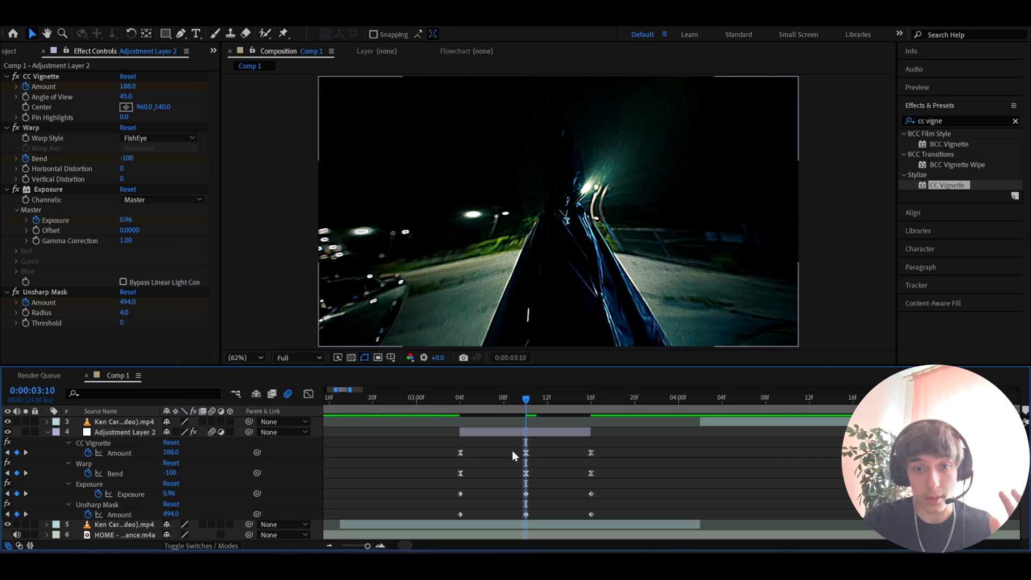
left_click(125, 432)
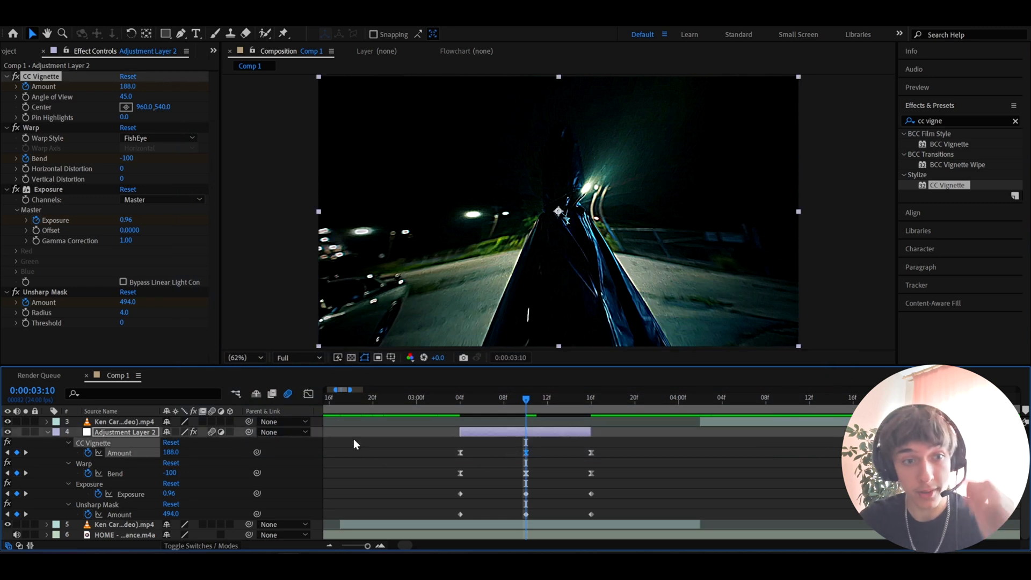
left_click(307, 393)
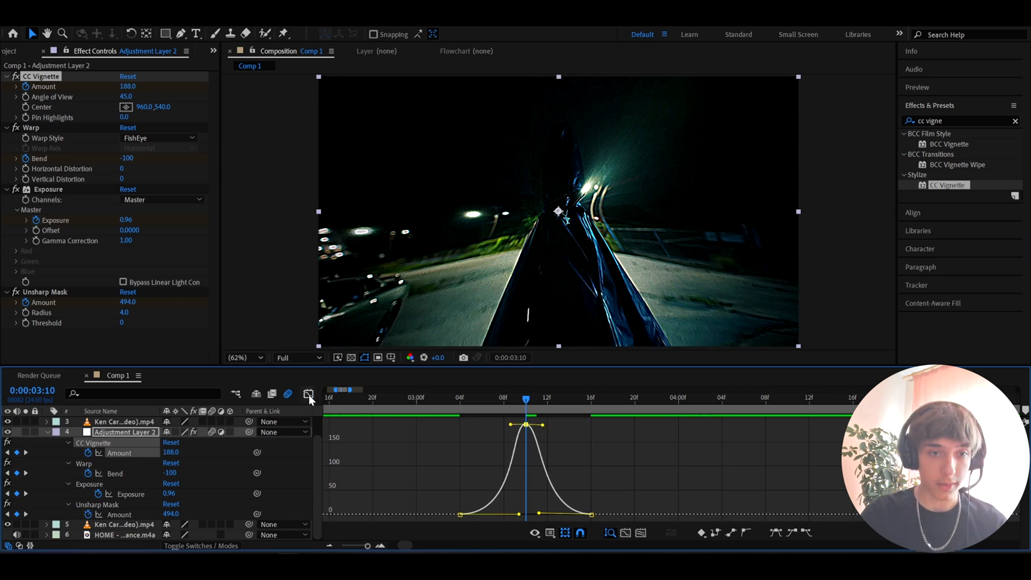
left_click(308, 394)
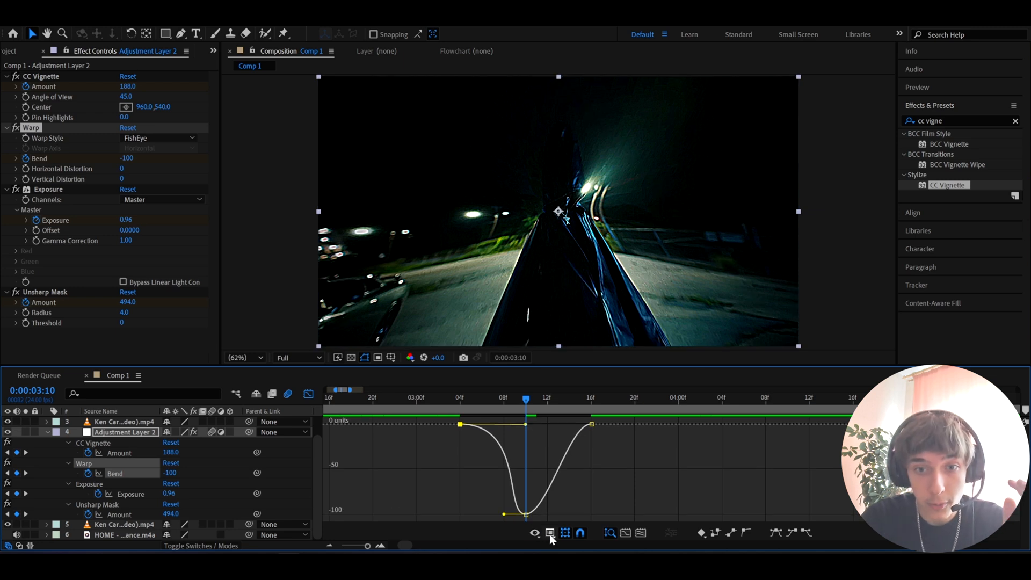
left_click(550, 533)
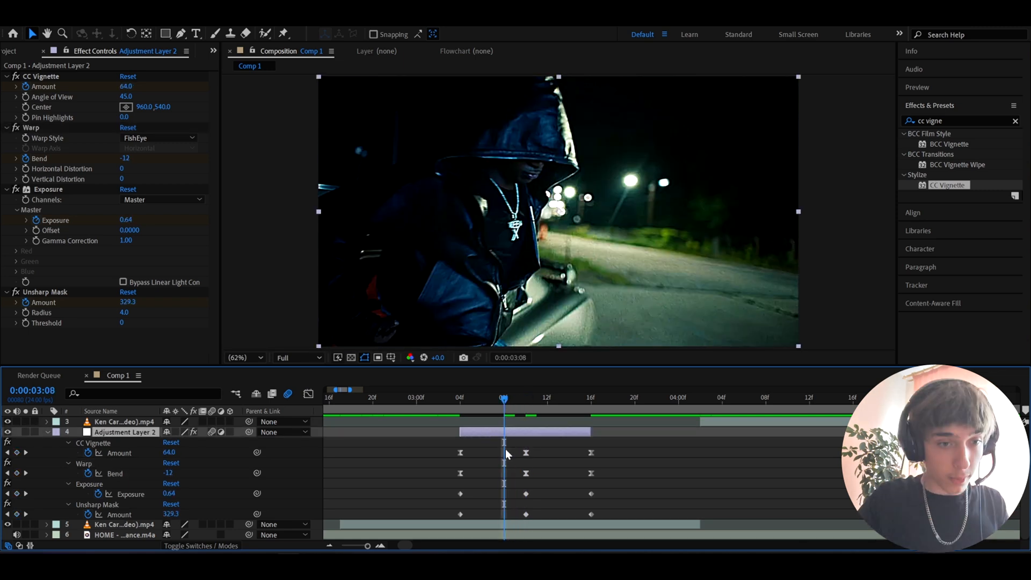
- Set Exposure to 0.30 at 3:08
double_click(170, 493)
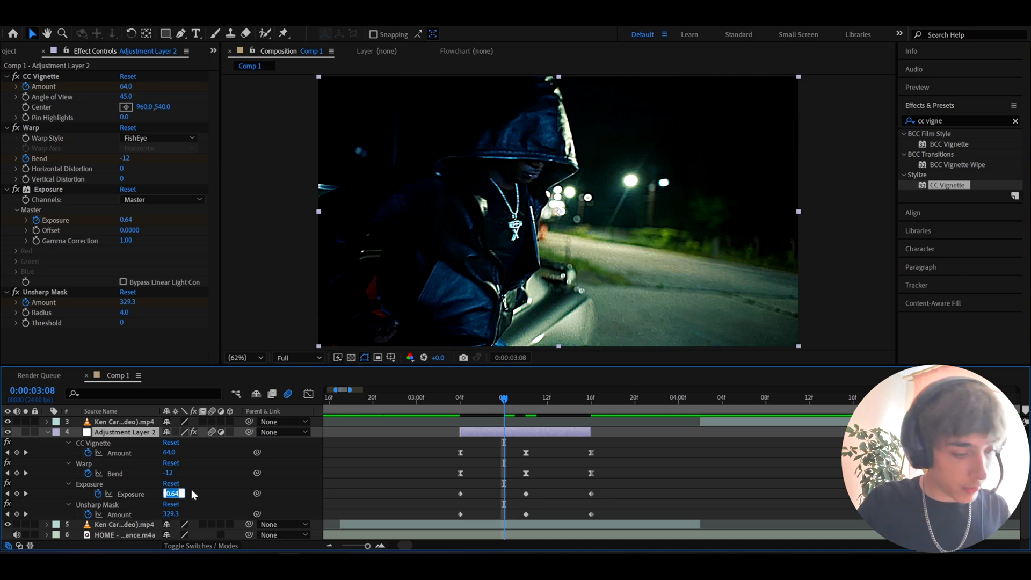
type("0.30")
type("Simple Warp Tran")
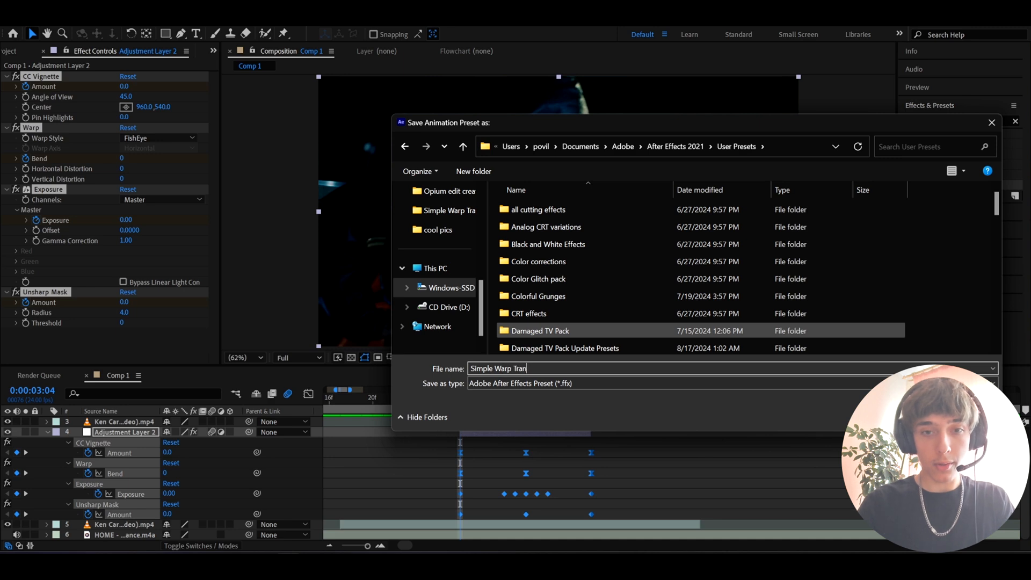
- Save preset 'Simple Warp Transition', search 'simple w' to confirm it, and deselect the layer
left_click(500, 368)
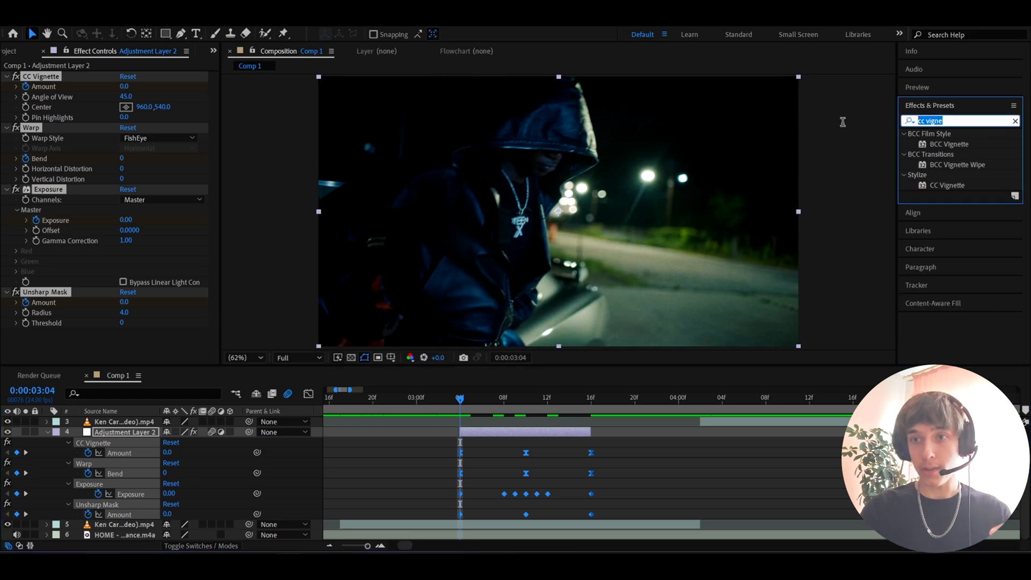
type("simple warp")
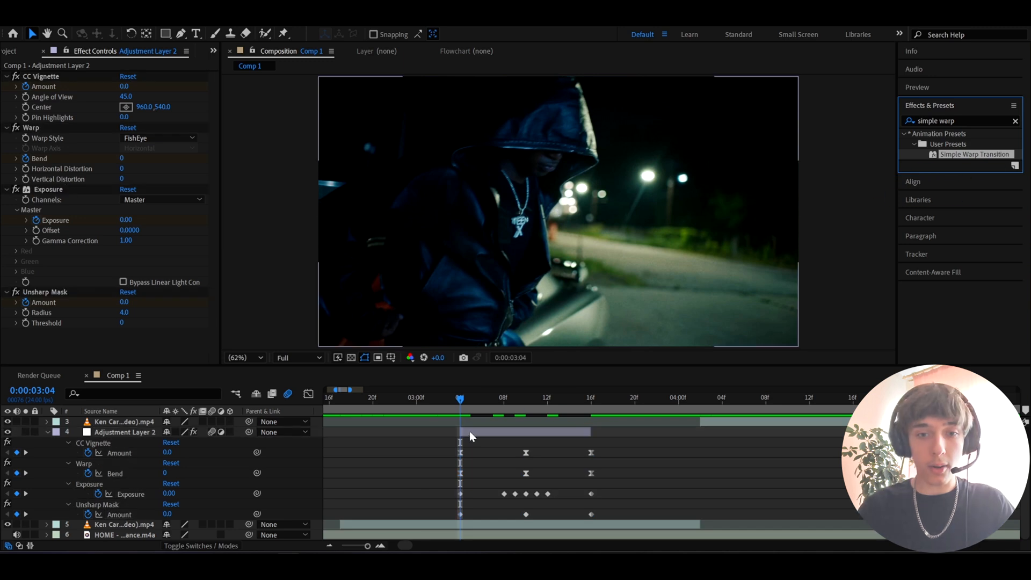
left_click(125, 432)
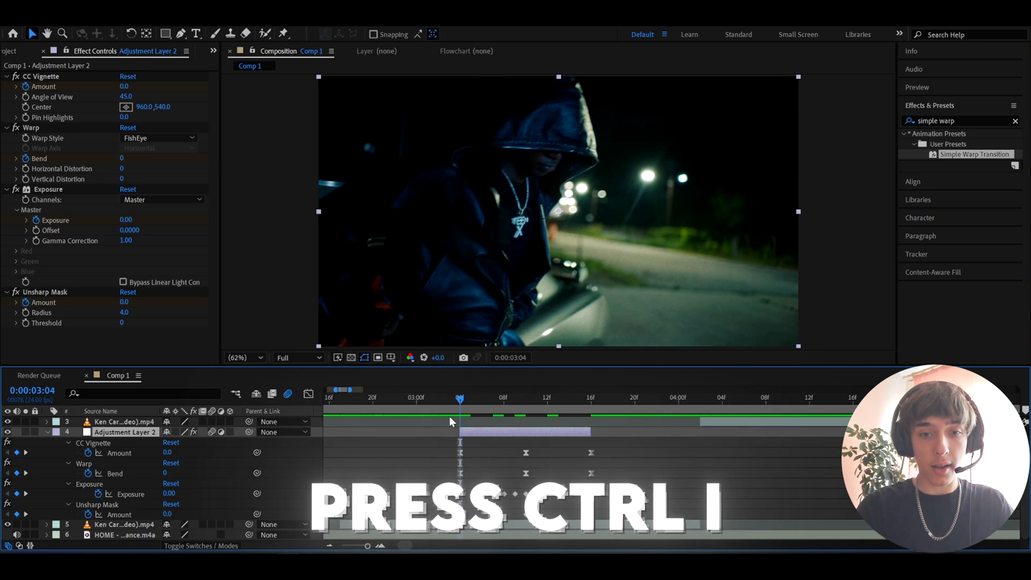
- Import VHS Overlay 81.mp4 from the VHS Glitch Overlays folder
key("ctrl+i")
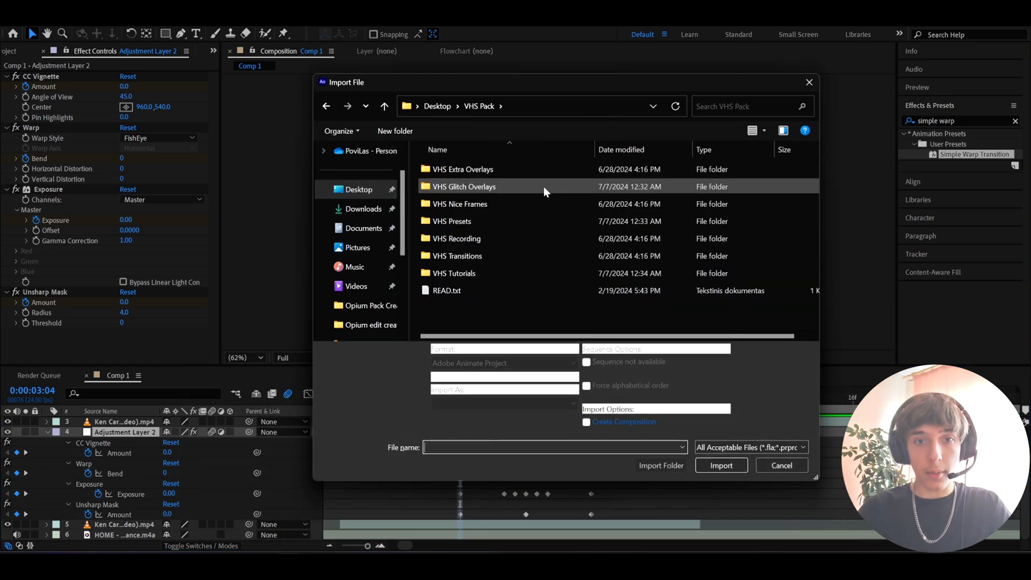
double_click(463, 187)
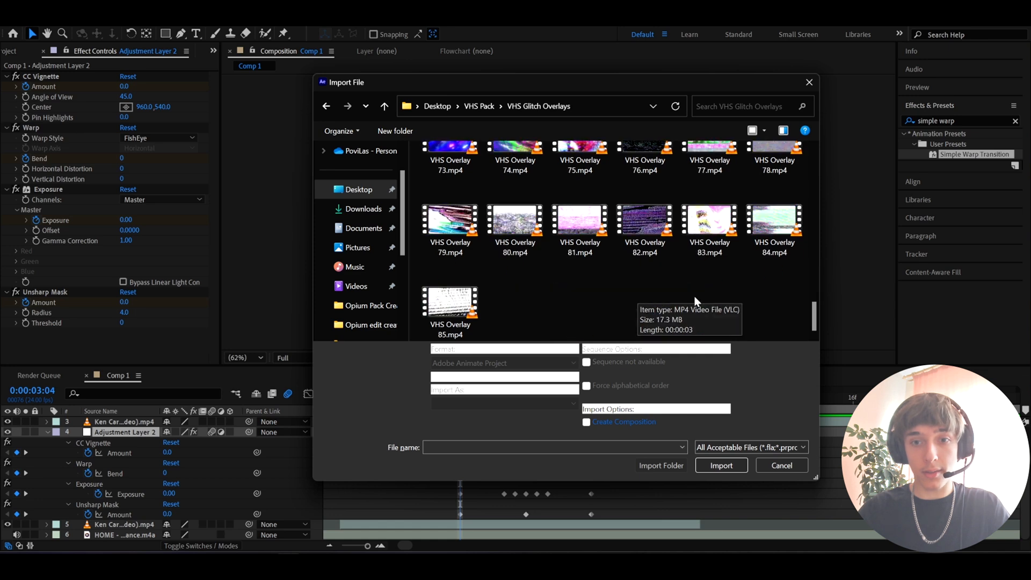
mouse_move(575, 230)
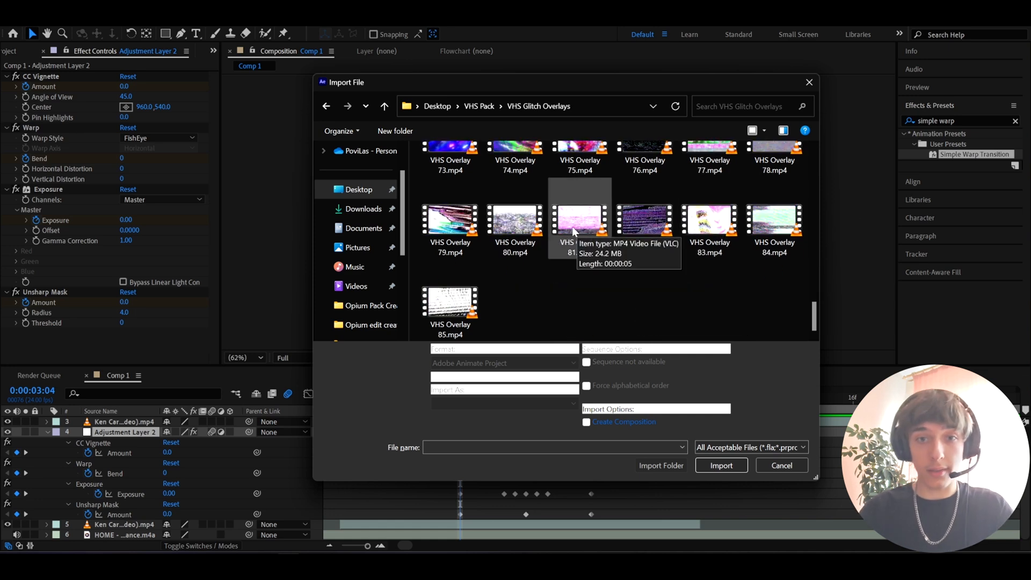
mouse_move(577, 227)
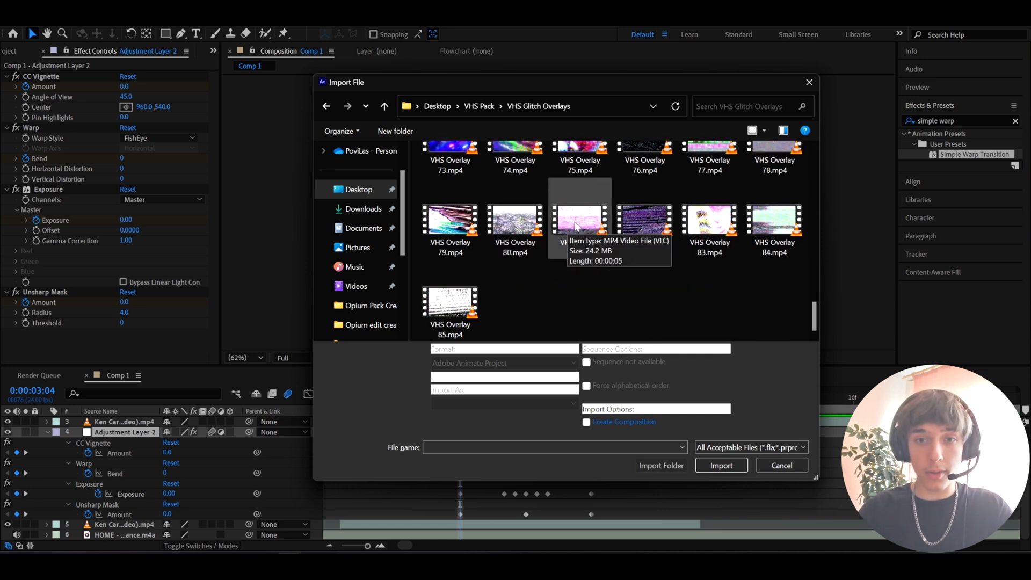
left_click(720, 465)
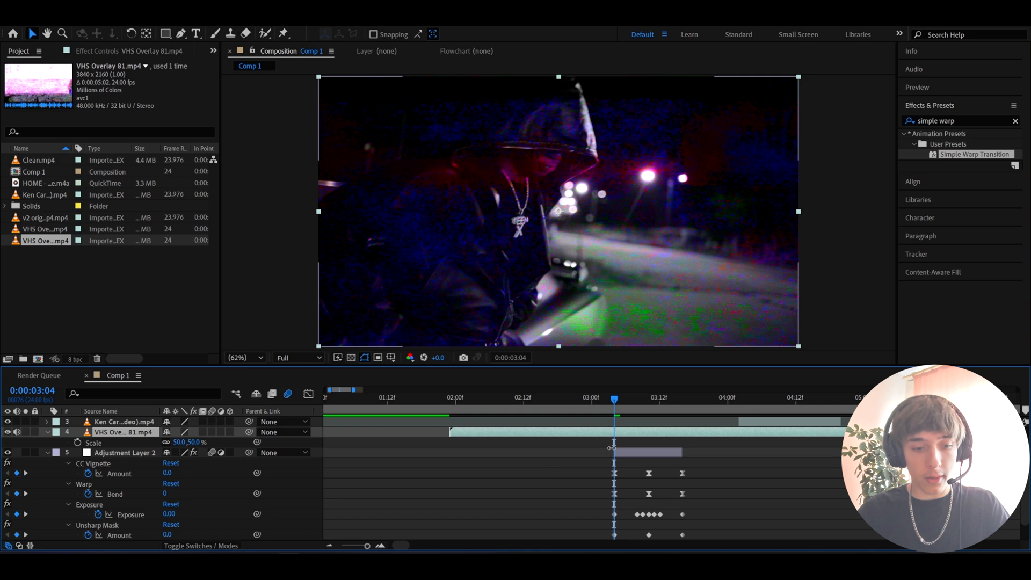
- Check the transition's end and midpoint frames, then set overlay opacity keyframes, 75% at 3:08
left_click(682, 397)
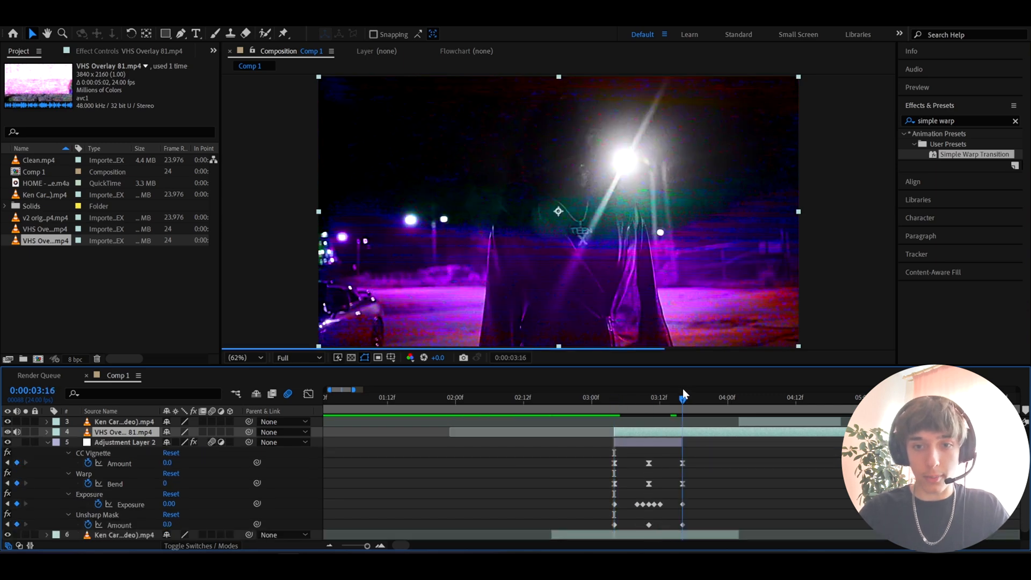
left_click(649, 397)
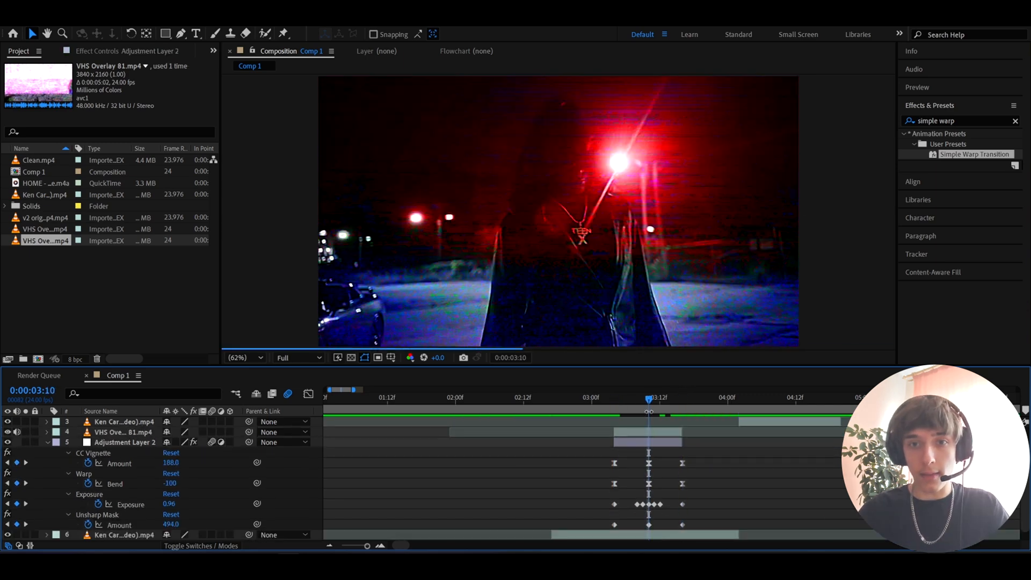
left_click(122, 432)
type("vhs eff")
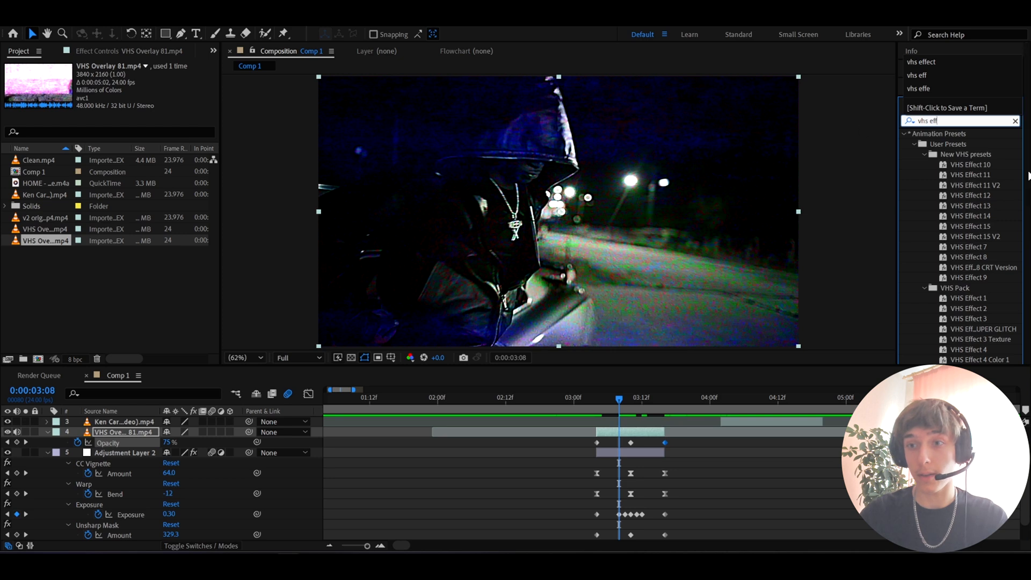
scroll("down", 3)
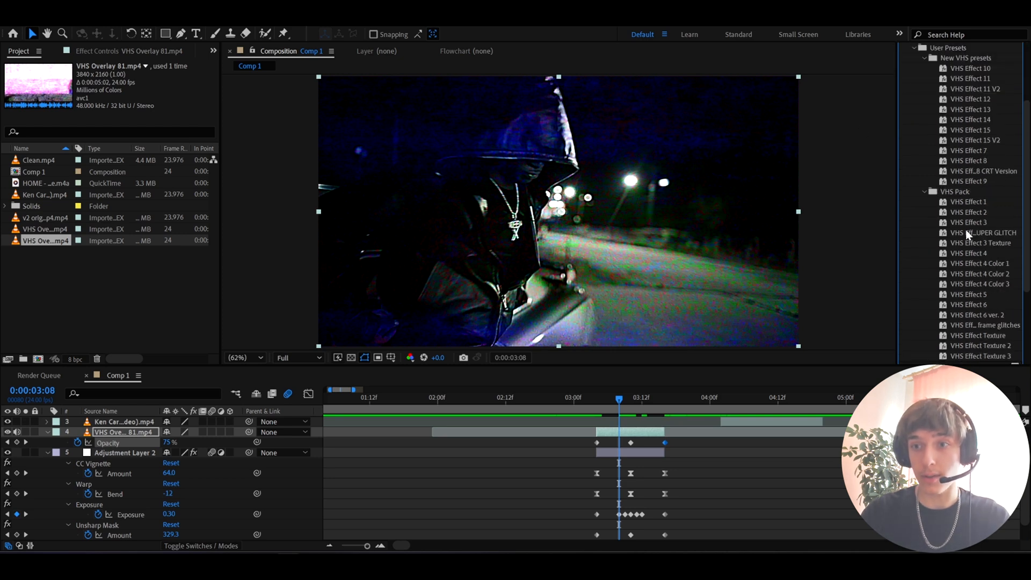